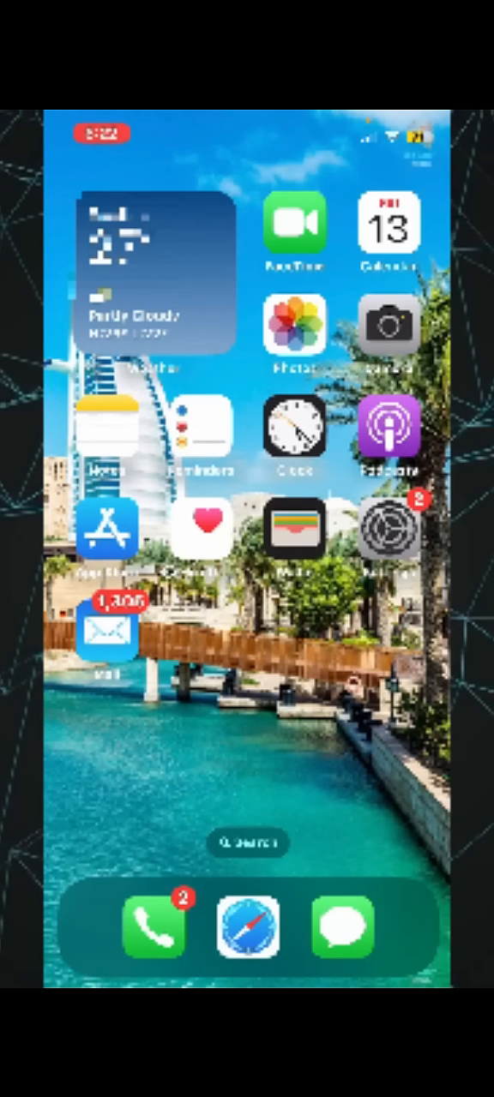
Step: Open Screen Time and scroll down toward Content & Privacy Restrictions
{"action": "left_click", "coordinate": [388, 529]}
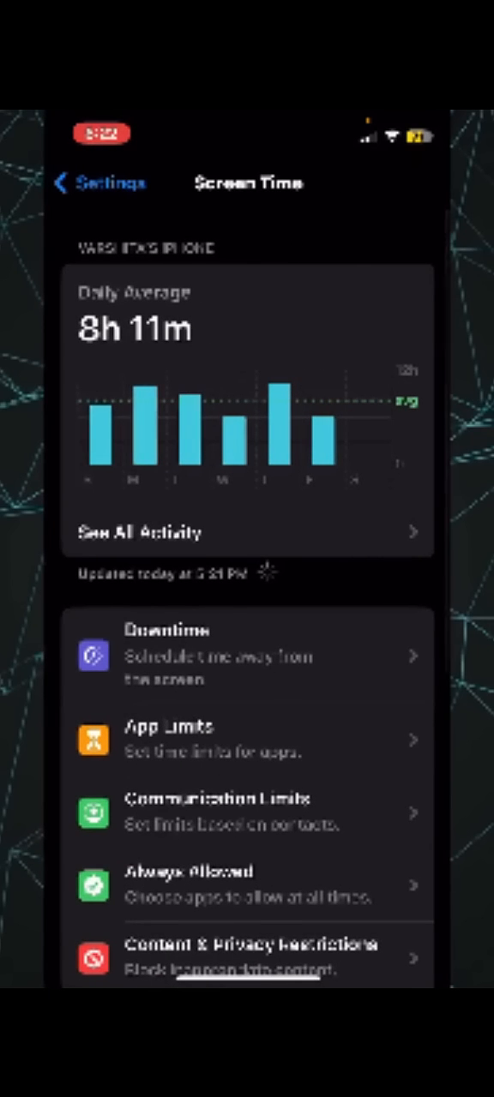
{"action": "scroll", "scroll_direction": "down", "scroll_amount": 3}
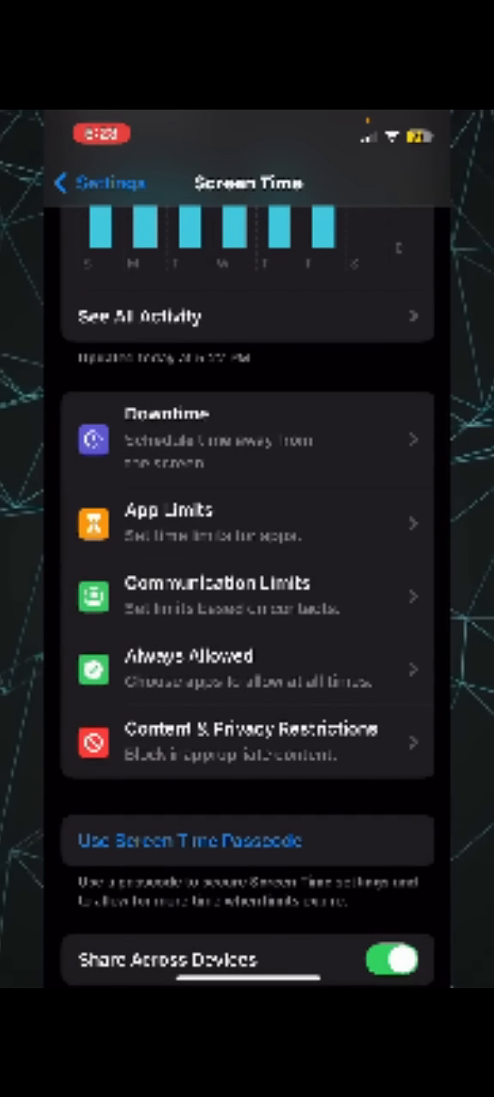
Step: Switch on Content & Privacy Restrictions and view iTunes & App Store Purchases
{"action": "left_click", "coordinate": [247, 742]}
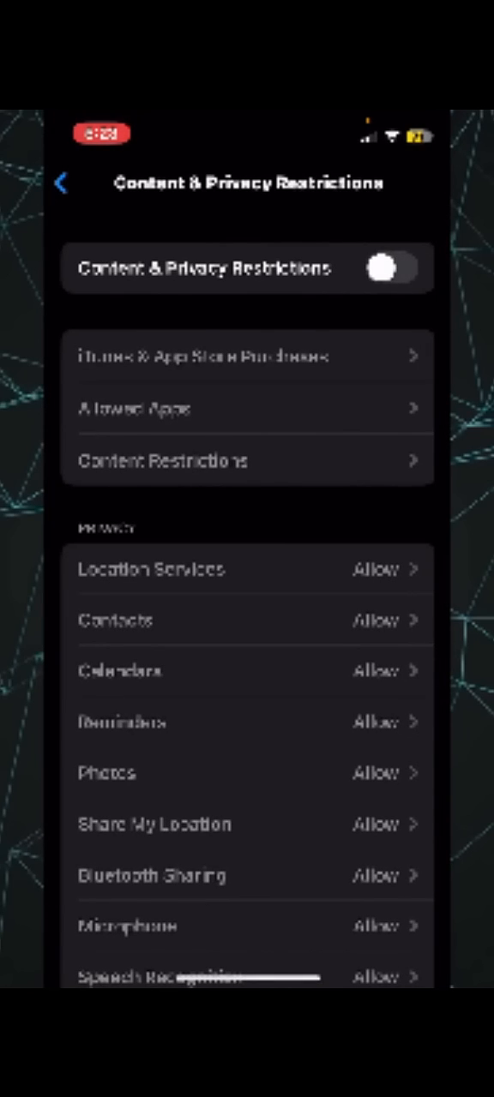
{"action": "left_click", "coordinate": [391, 268]}
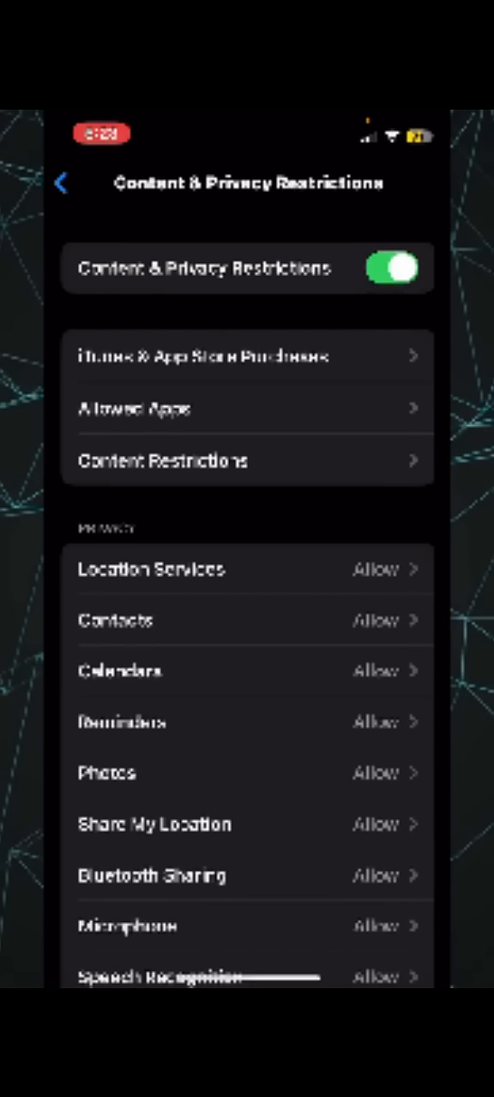
{"action": "left_click", "coordinate": [246, 356]}
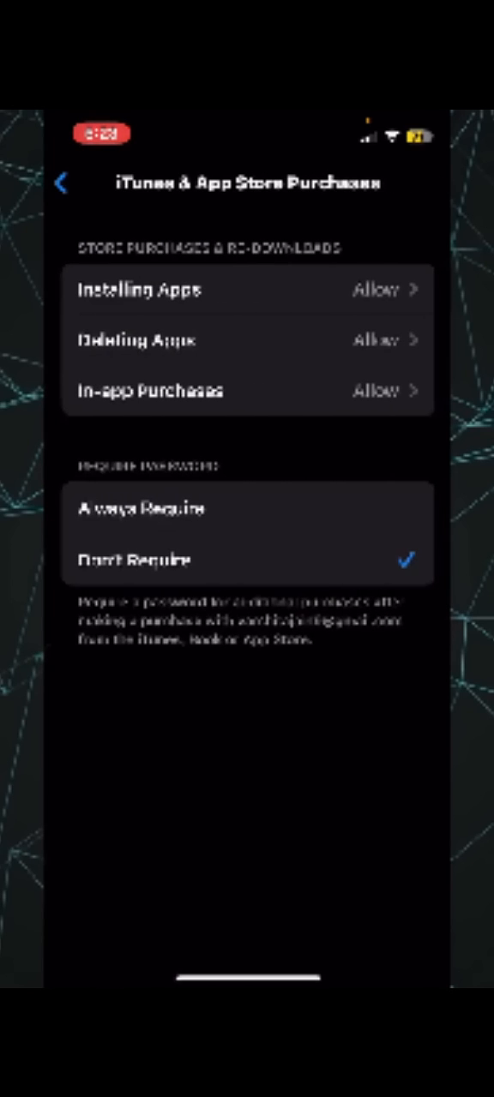
Step: Leave the purchase options at defaults and back out twice to Screen Time
{"action": "left_click", "coordinate": [246, 289]}
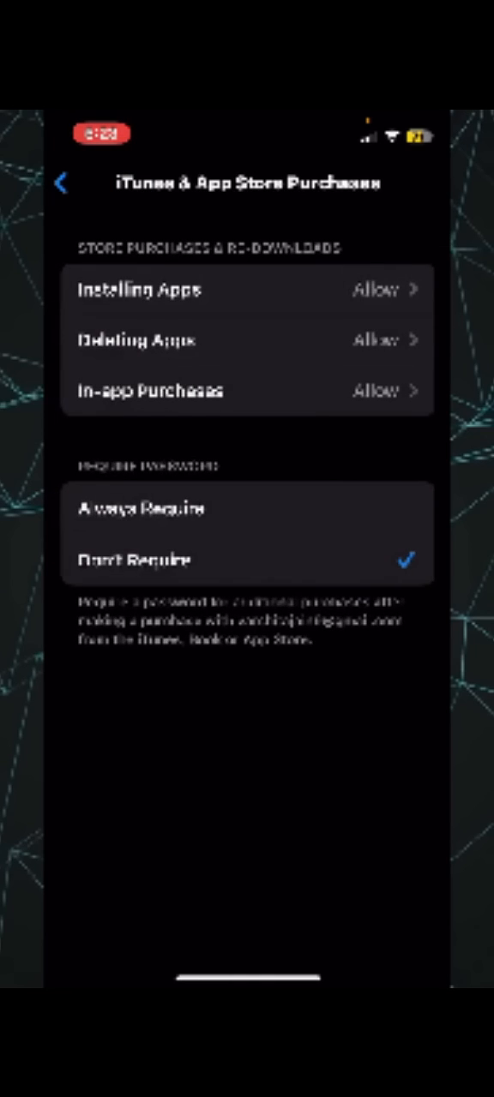
{"action": "left_click", "coordinate": [61, 183]}
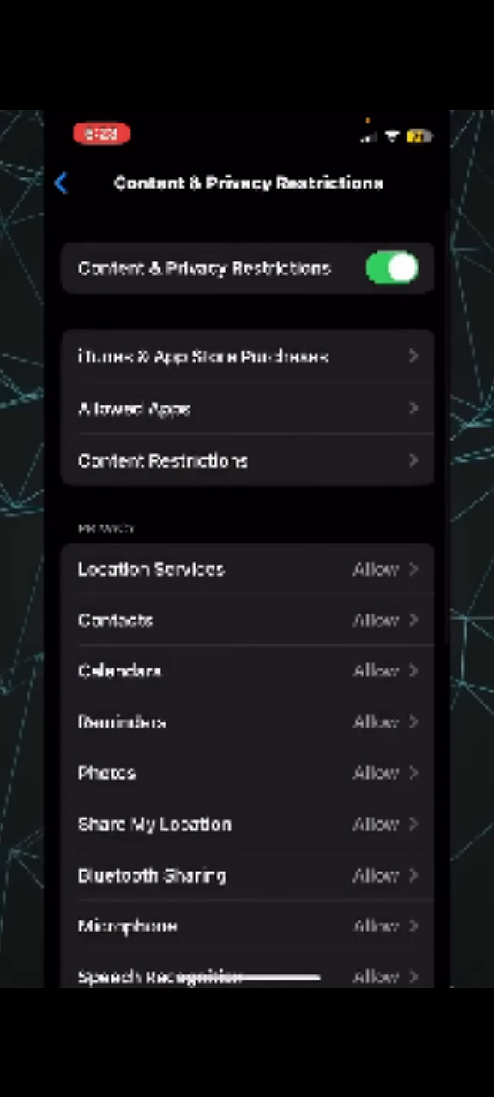
{"action": "left_click", "coordinate": [64, 182]}
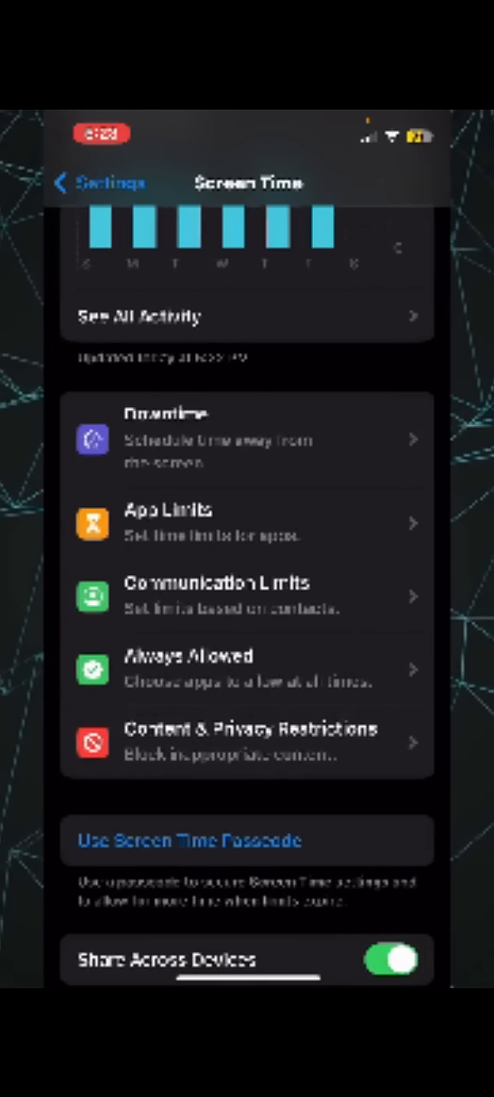
Step: Return to the main Settings list and open Software Update under General
{"action": "left_click", "coordinate": [85, 182]}
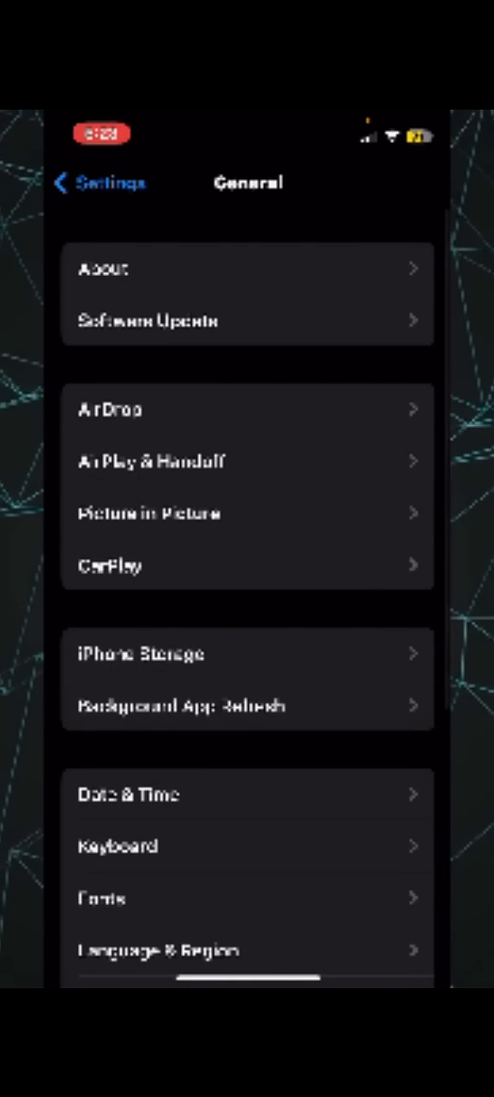
{"action": "left_click", "coordinate": [247, 321]}
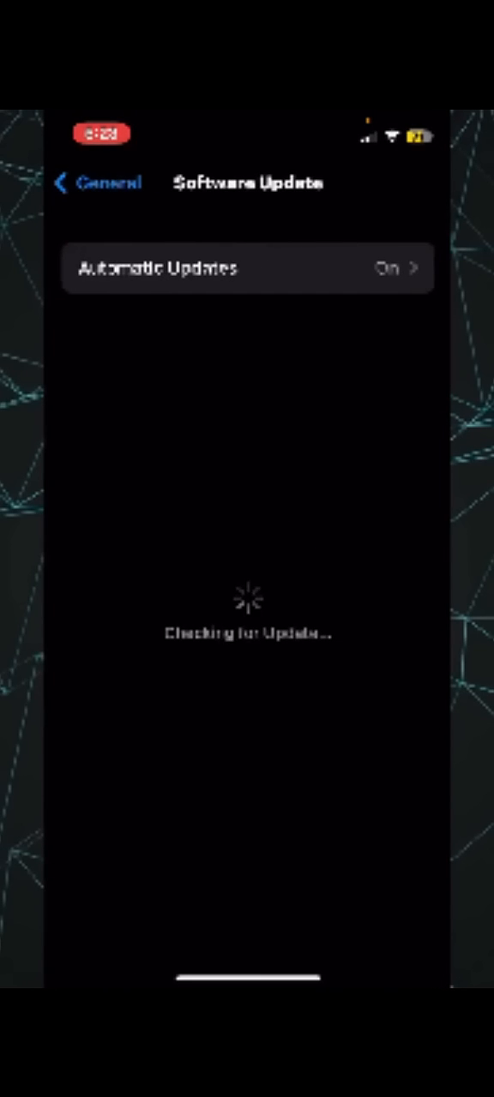